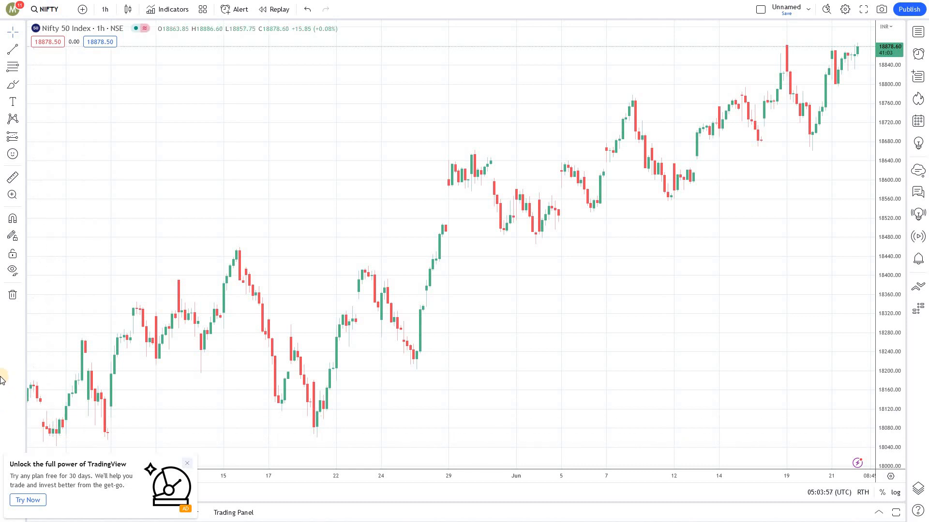
pyautogui.moveTo(11, 384)
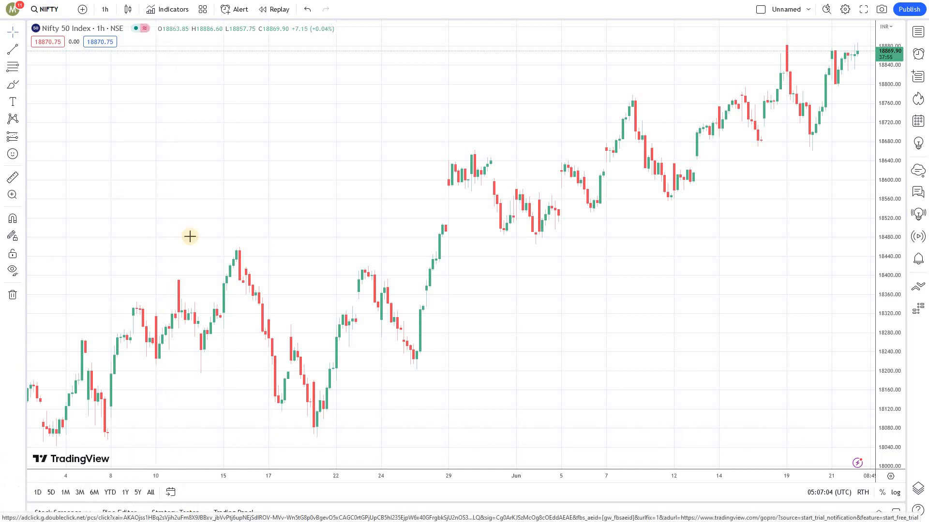
# Step: Switch the chart symbol to INDIGO (InterGlobe Aviation) on NSE
pyautogui.click(46, 8)
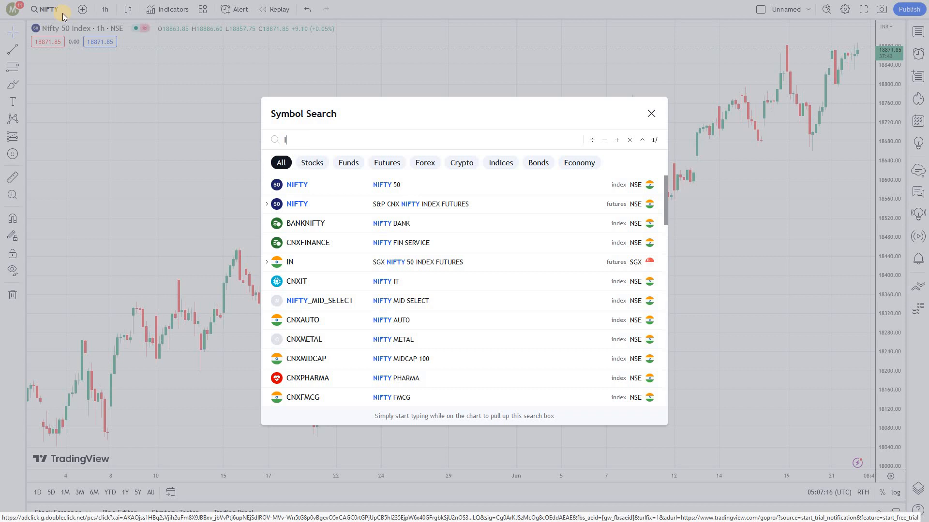
pyautogui.write('NDIGO')
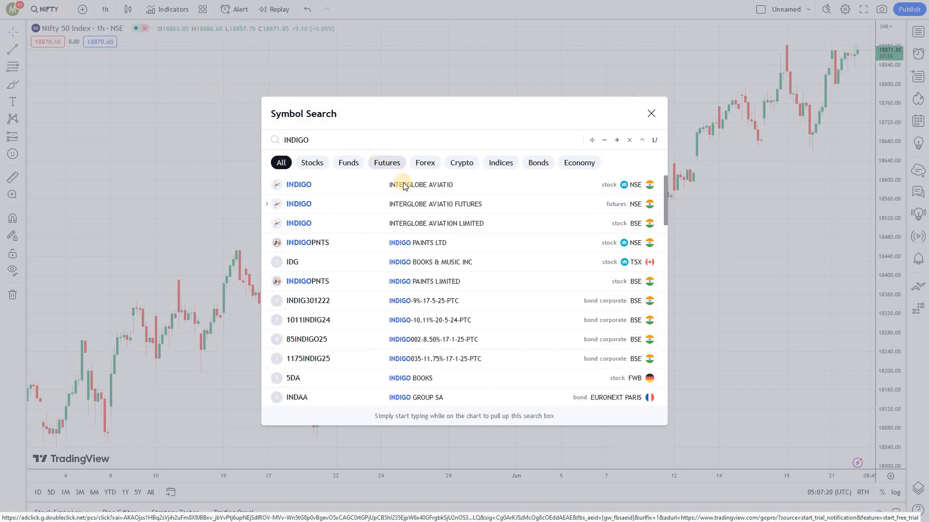
pyautogui.click(298, 184)
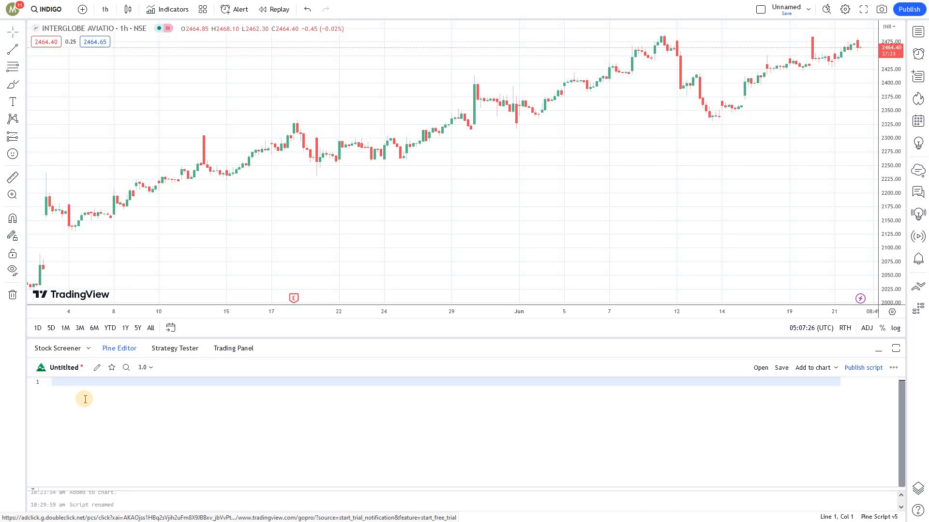
pyautogui.write('//')
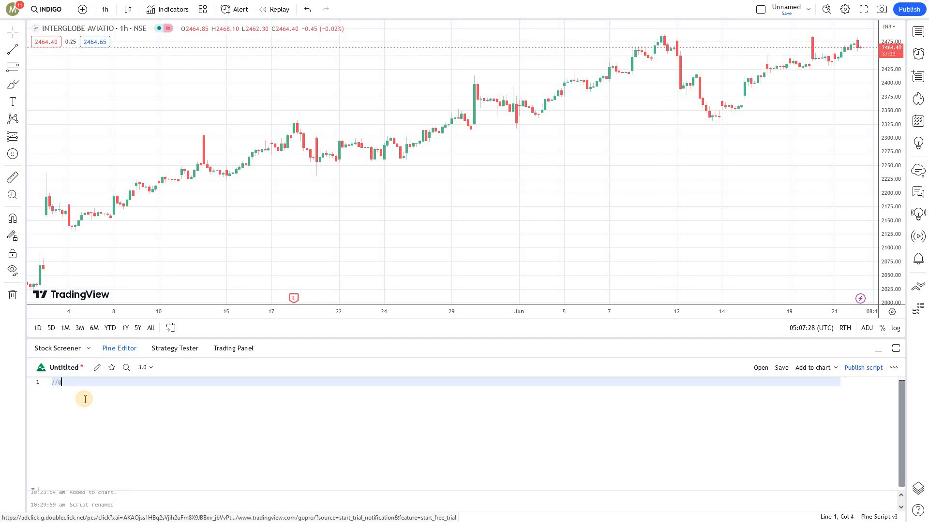
pyautogui.write('@version=5')
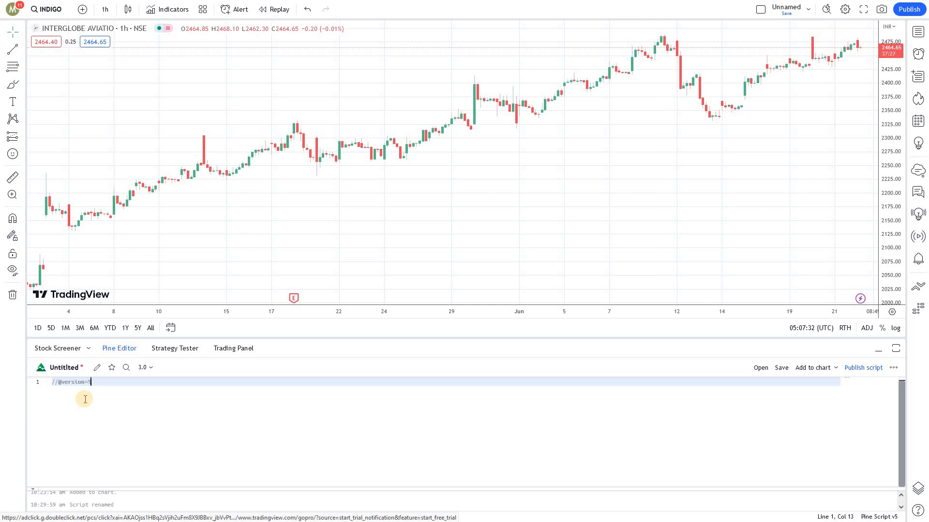
pyautogui.write('s')
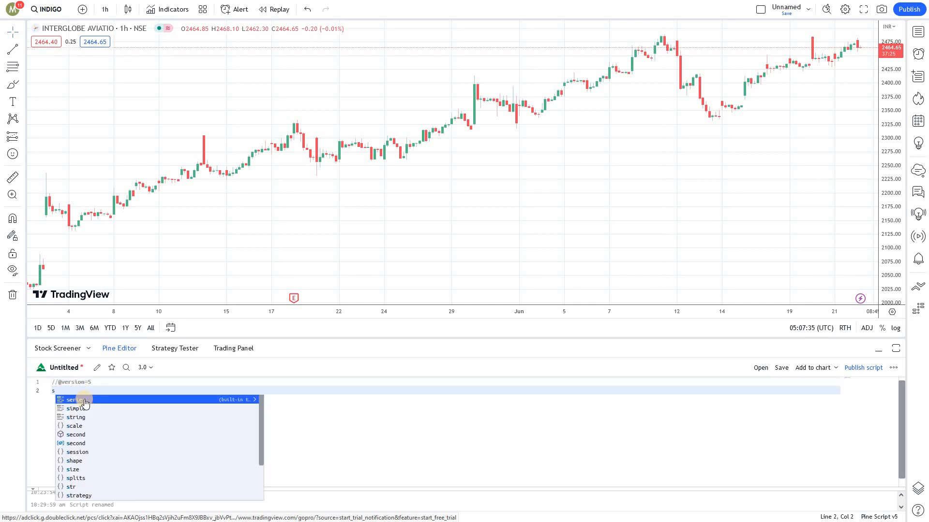
pyautogui.write('trateg')
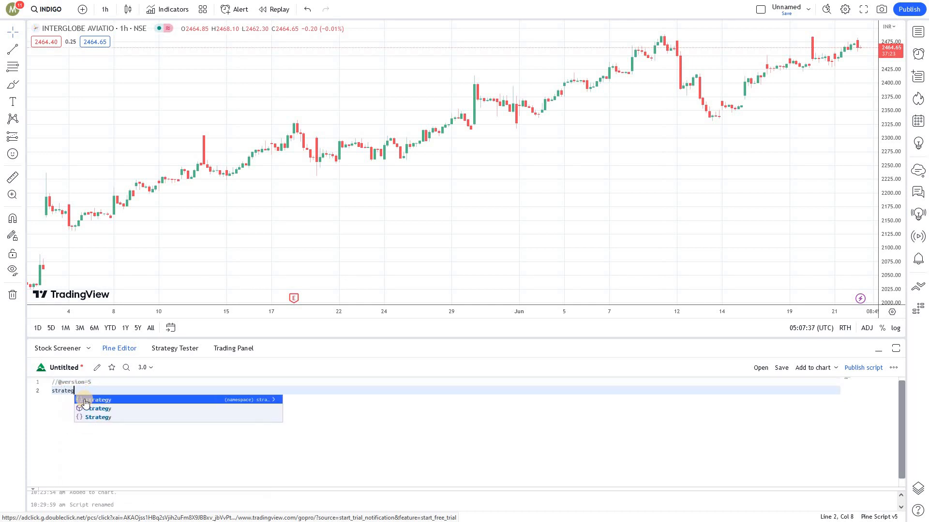
pyautogui.click(100, 400)
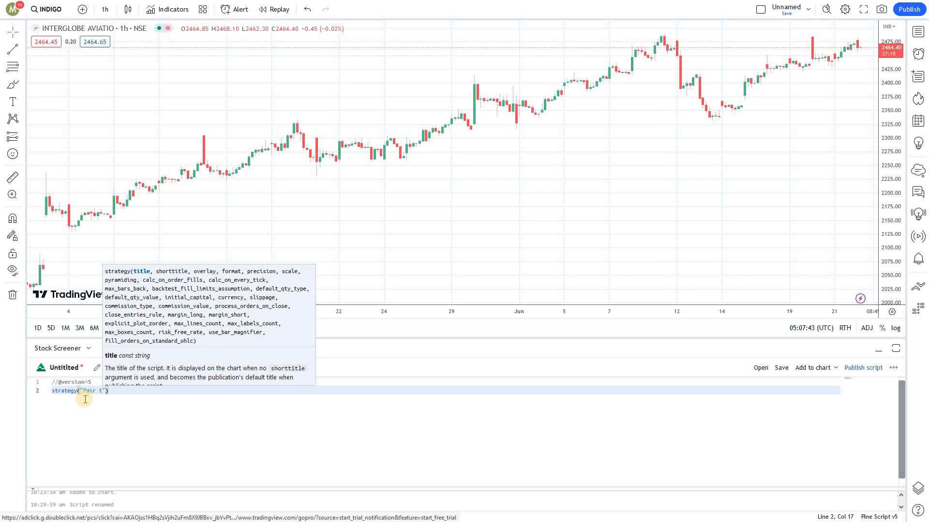
pyautogui.write('rade')
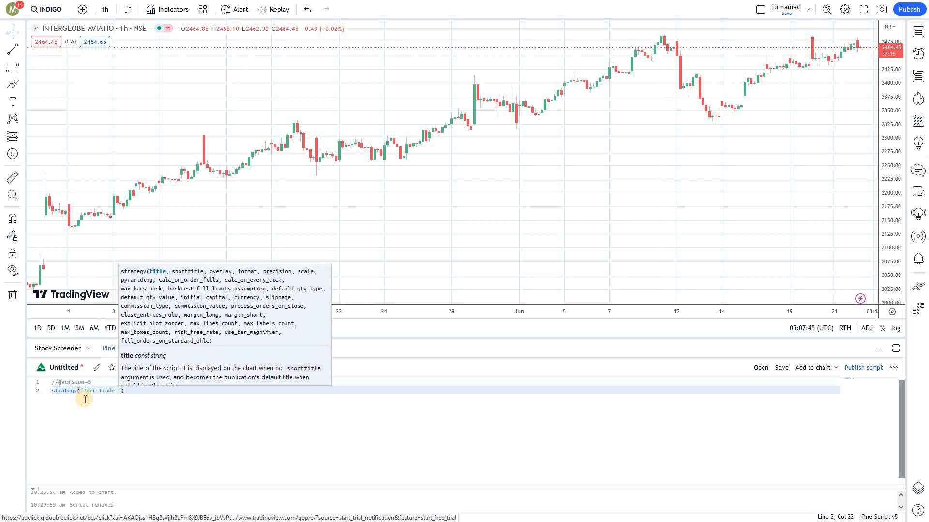
pyautogui.write('usin')
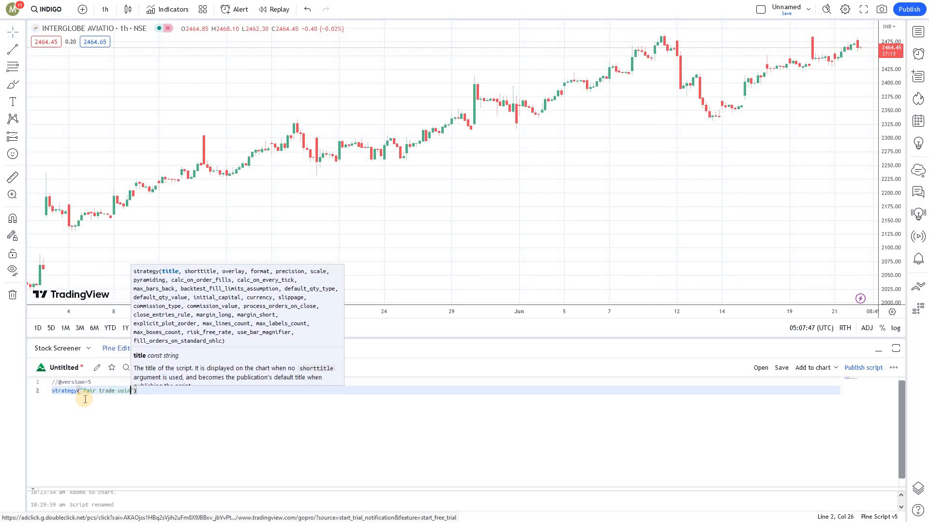
pyautogui.write('Oil')
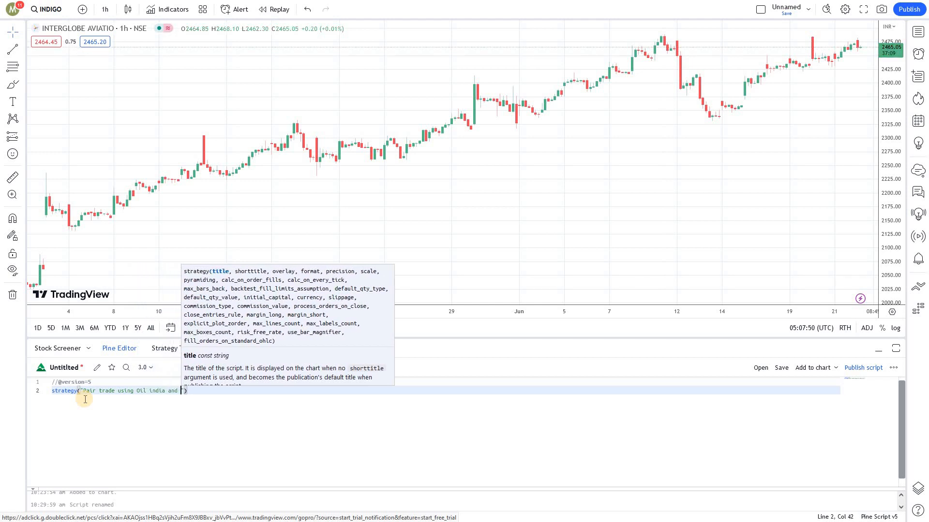
pyautogui.write('indigo')
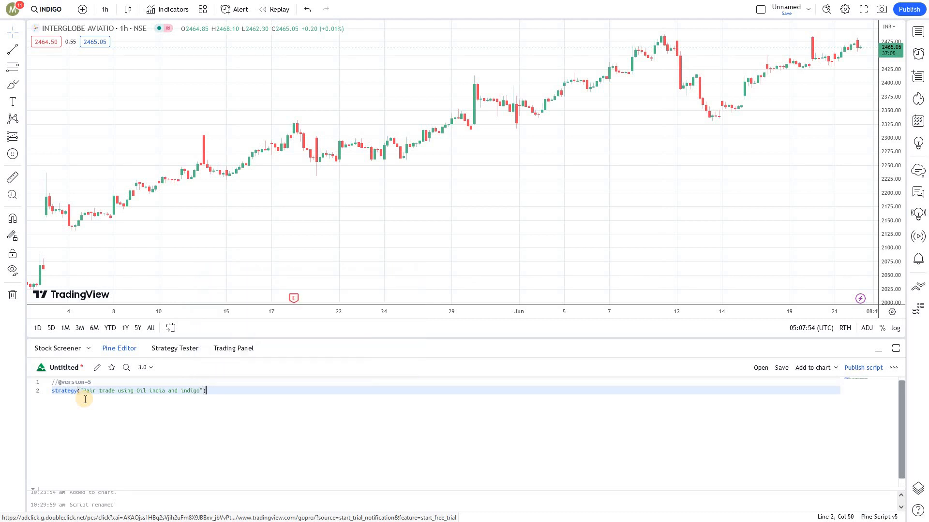
pyautogui.press('enter')
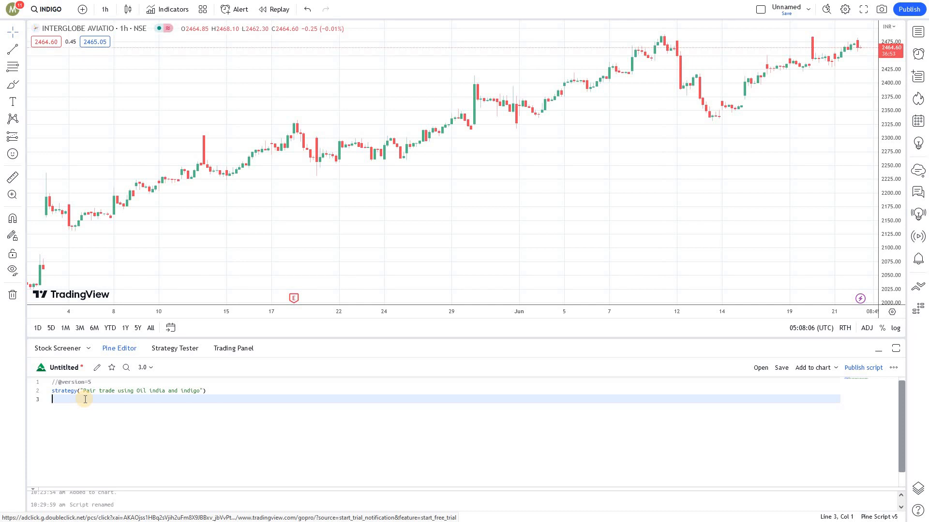
# Step: Define oilind_close = request.security("OIL", "D", close)
pyautogui.write('oil')
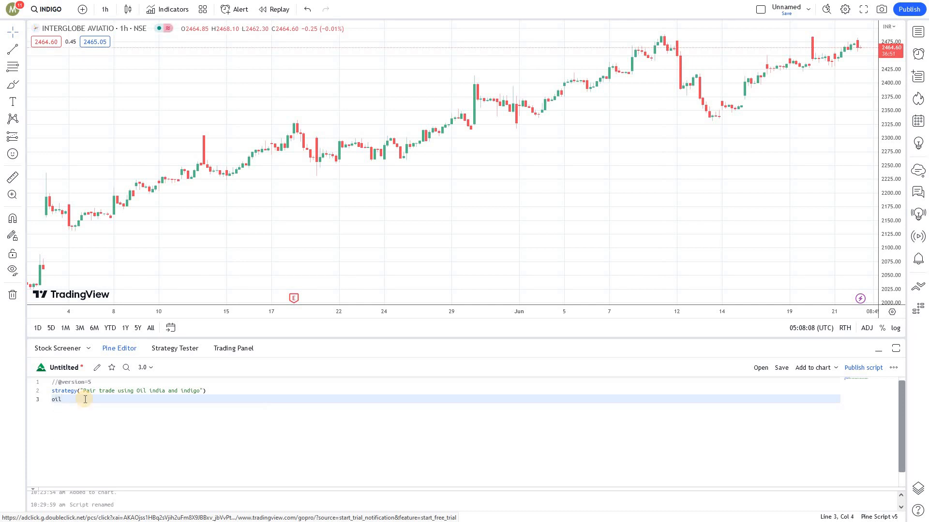
pyautogui.write('ing')
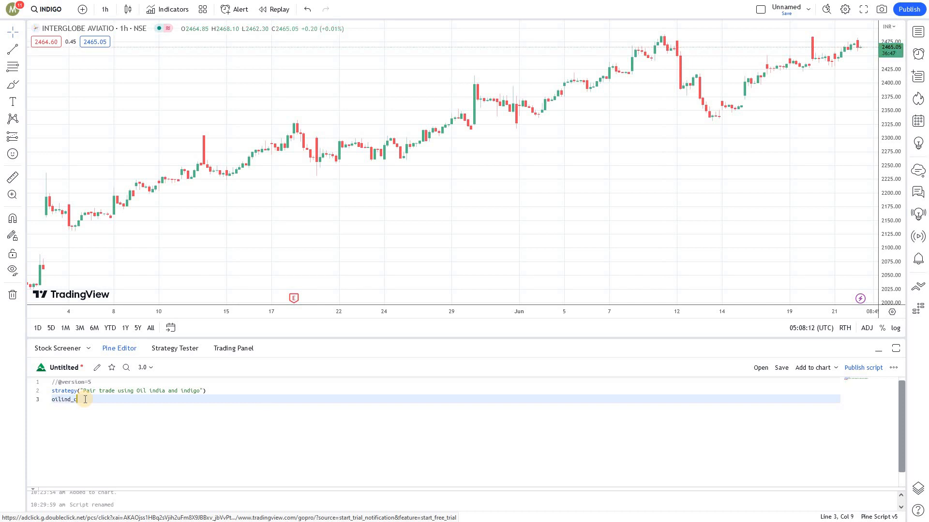
pyautogui.write('lose')
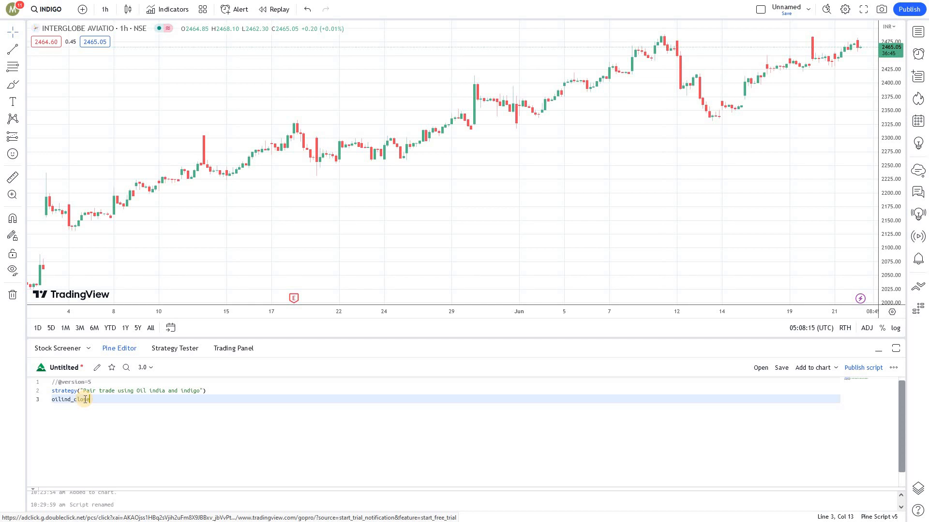
pyautogui.write('request')
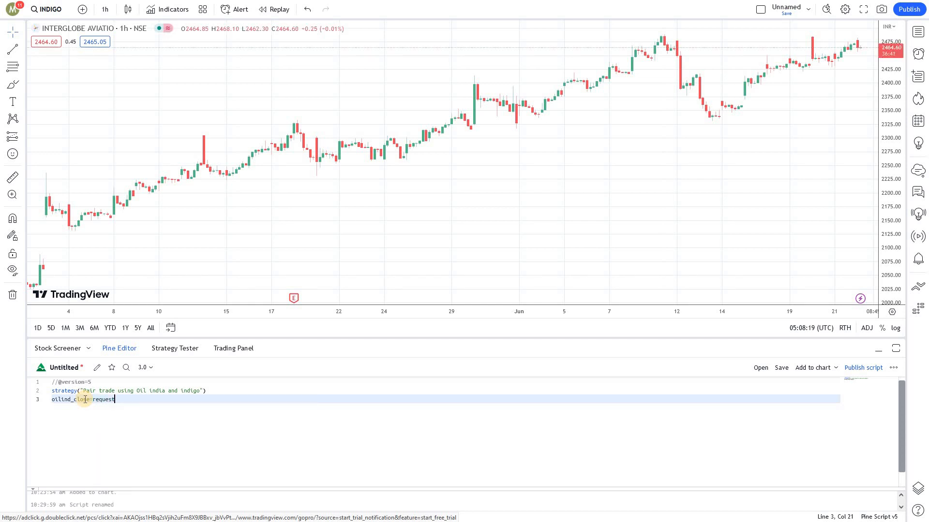
pyautogui.write('se')
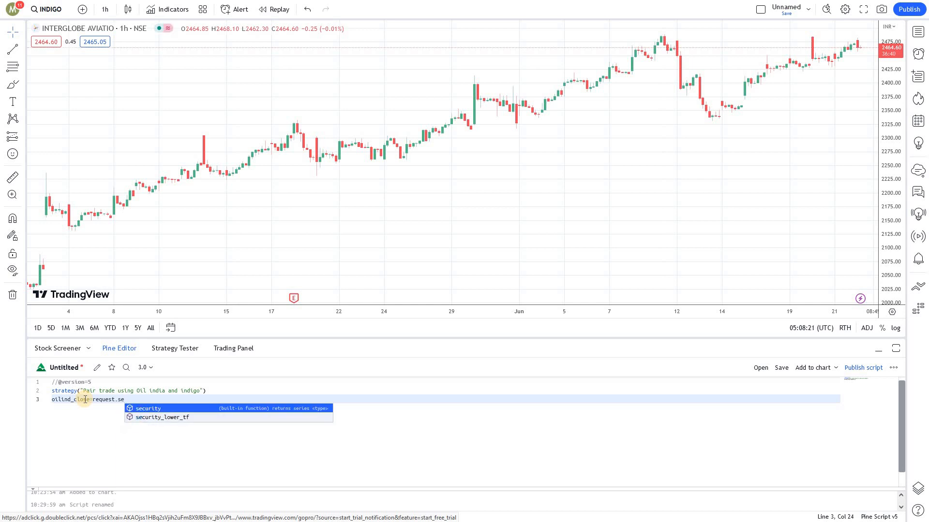
pyautogui.click(147, 408)
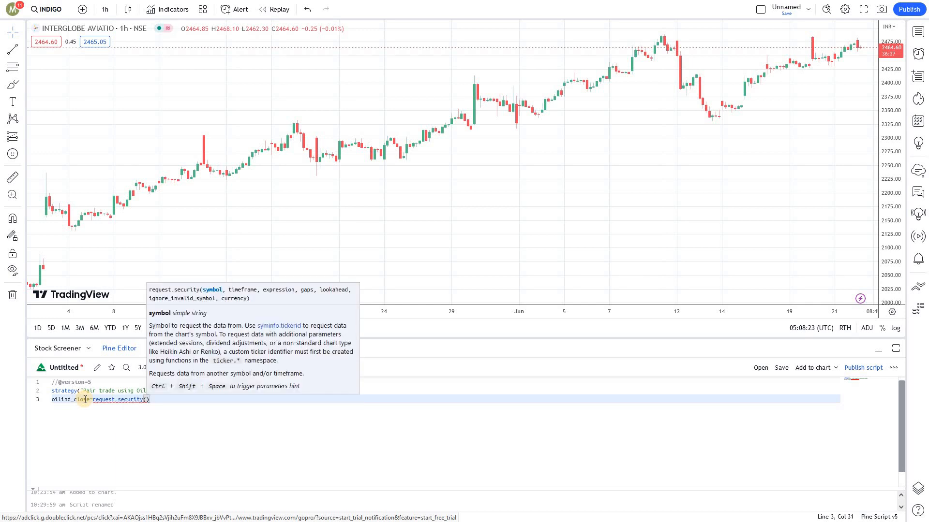
pyautogui.write('""')
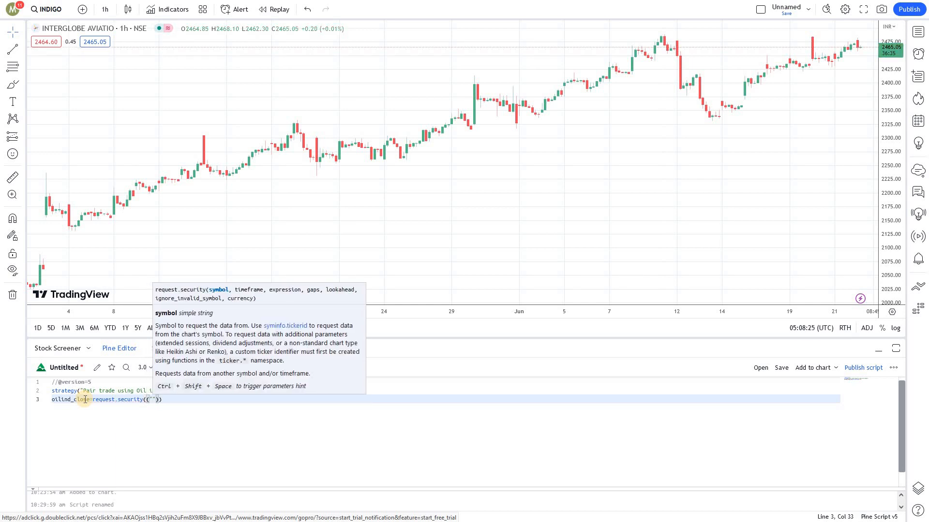
pyautogui.write('OIL')
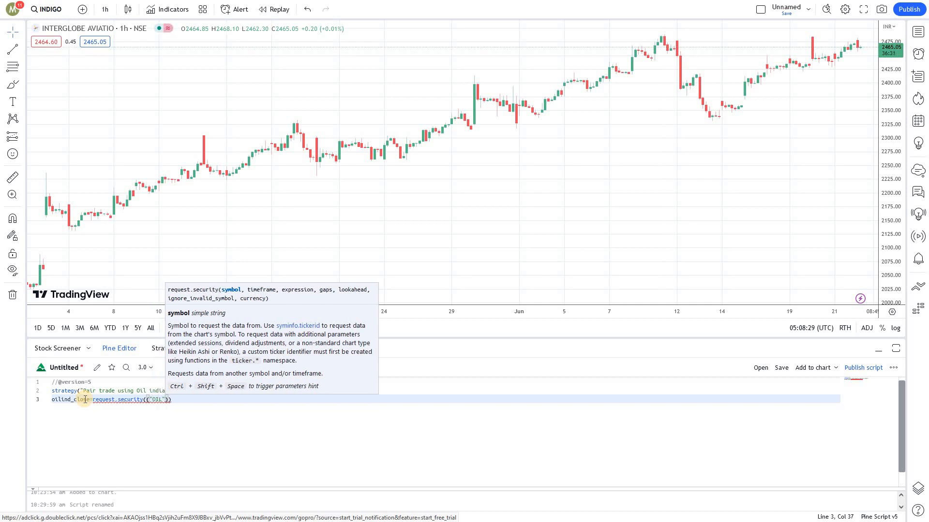
pyautogui.write(',')
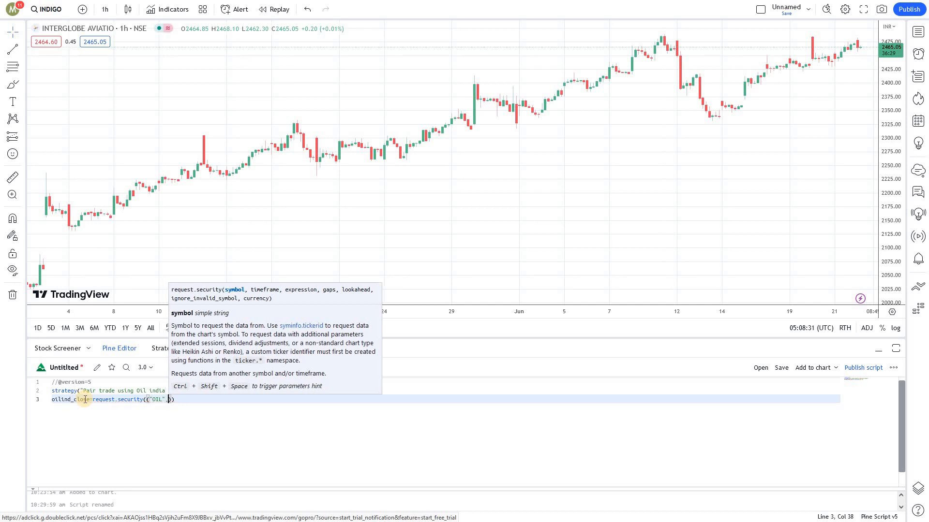
pyautogui.write(',"D",close')
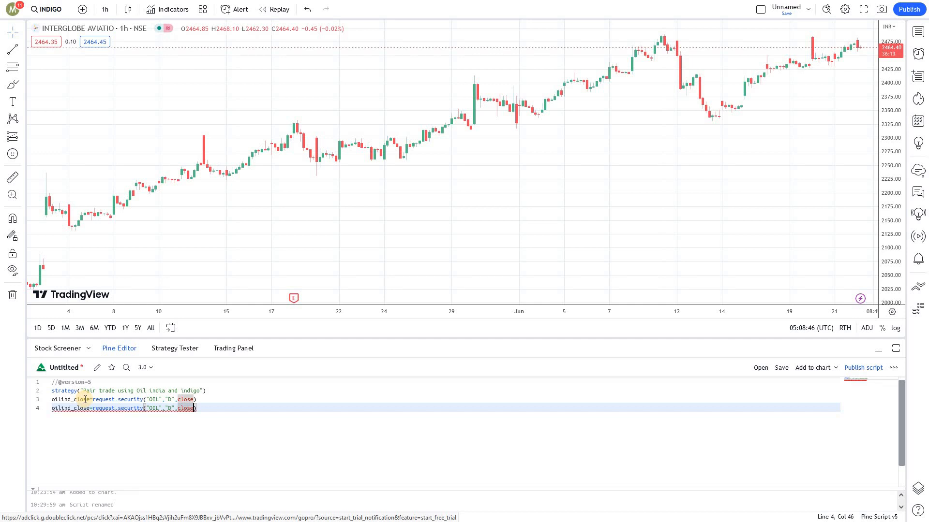
# Step: Define oilind_open = request.security("OIL", "D", open)
pyautogui.write('op')
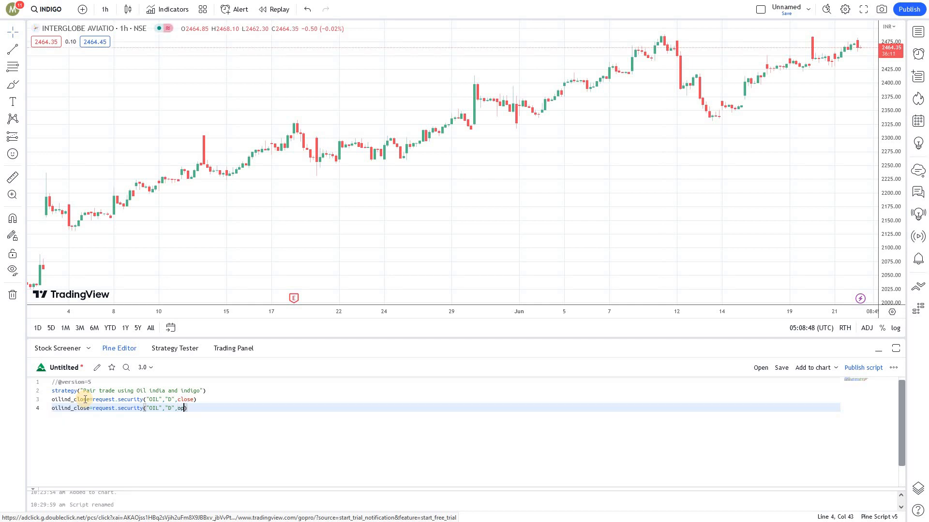
pyautogui.write('n')
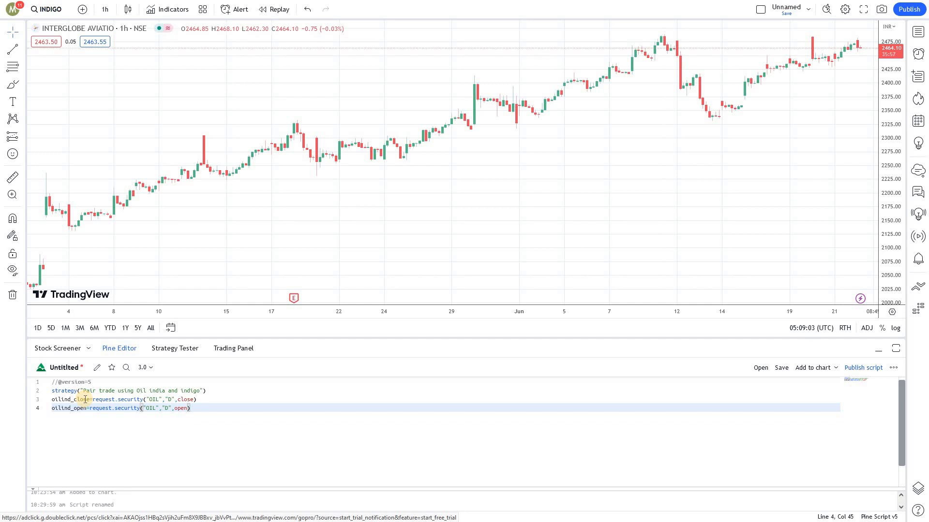
# Step: Compute price_change = oilind_close / oilind_open
pyautogui.write('p')
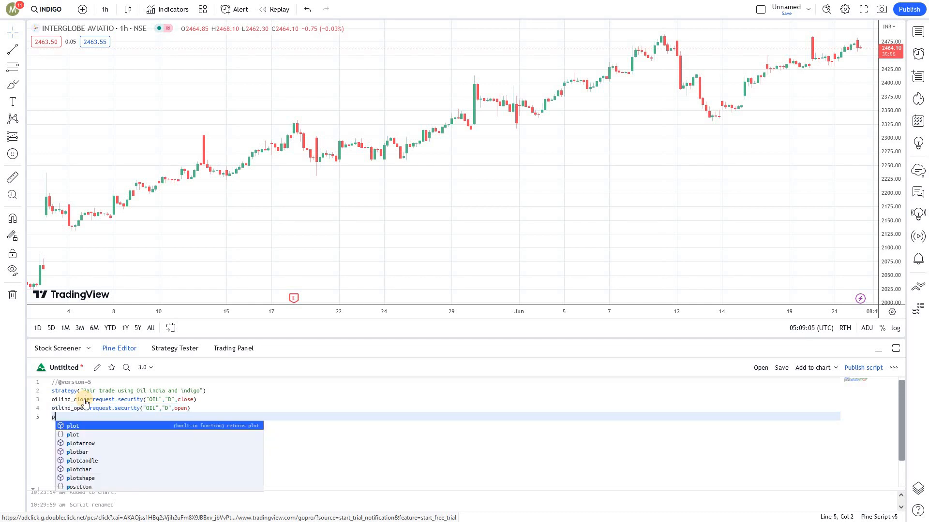
pyautogui.write('rice_change')
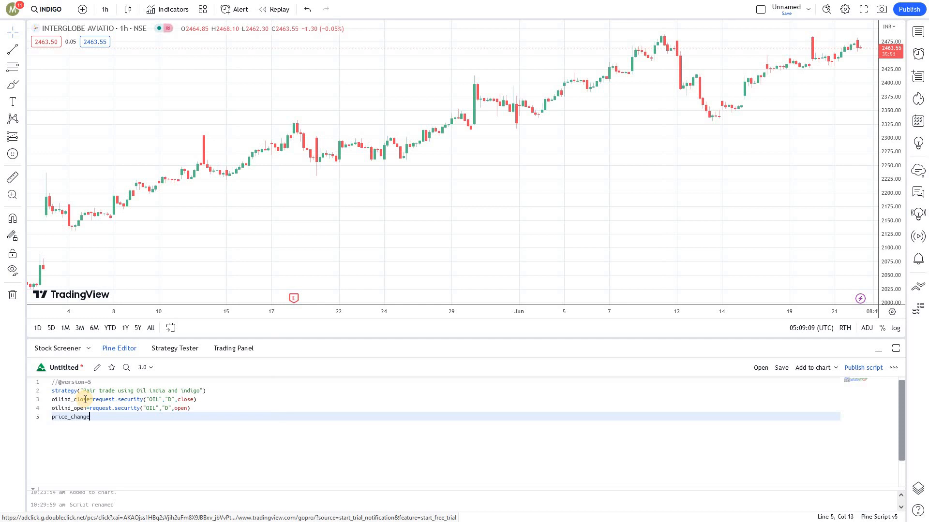
pyautogui.write('=oilind_close/')
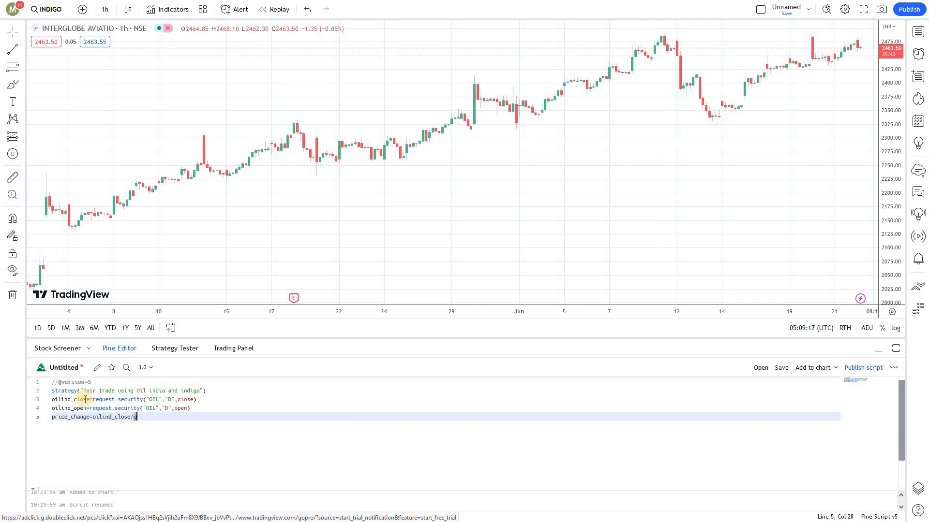
pyautogui.write('oilind_open')
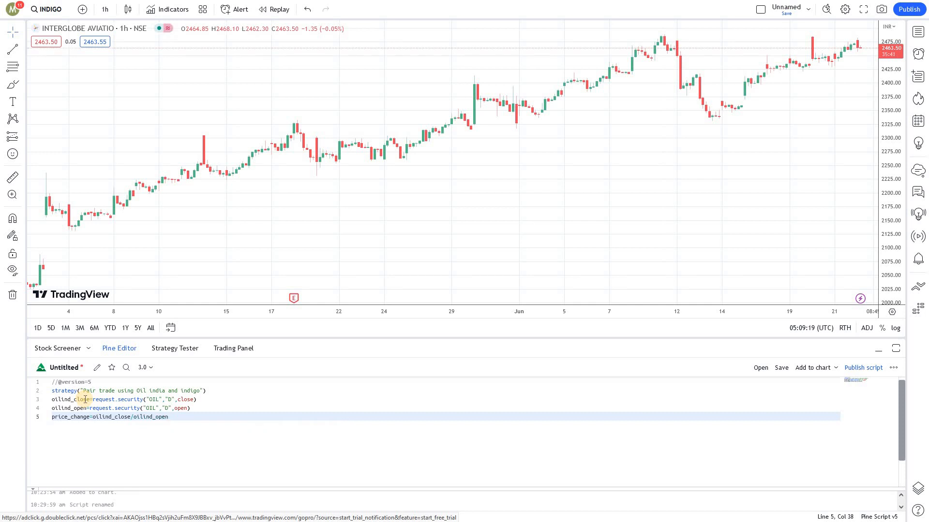
pyautogui.press('enter')
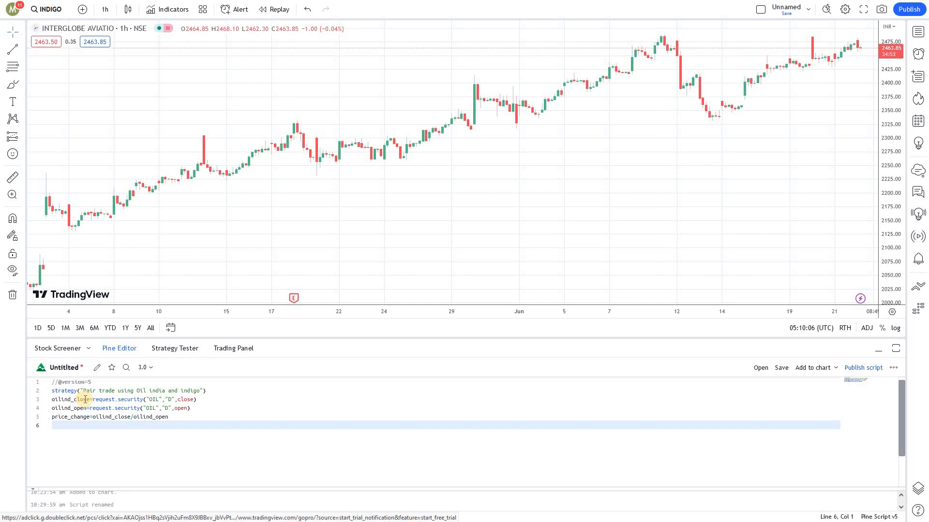
# Step: Add if price_change<0.95 then strategy.entry("long", strategy.long, 100)
pyautogui.write('if')
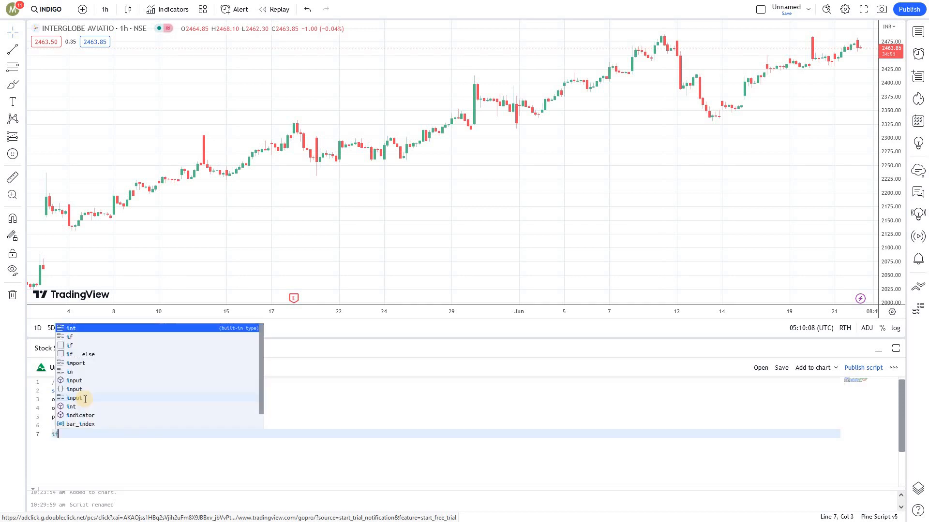
pyautogui.write('price_change')
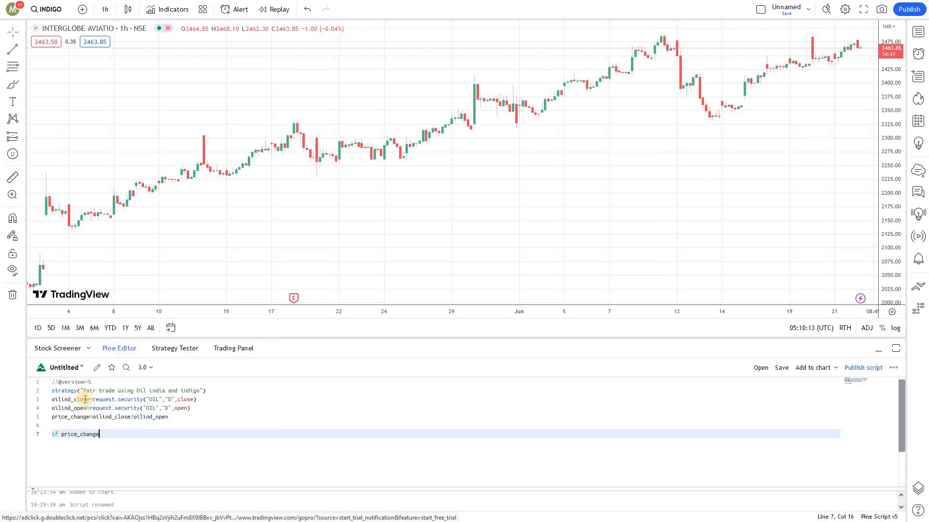
pyautogui.write('<0.')
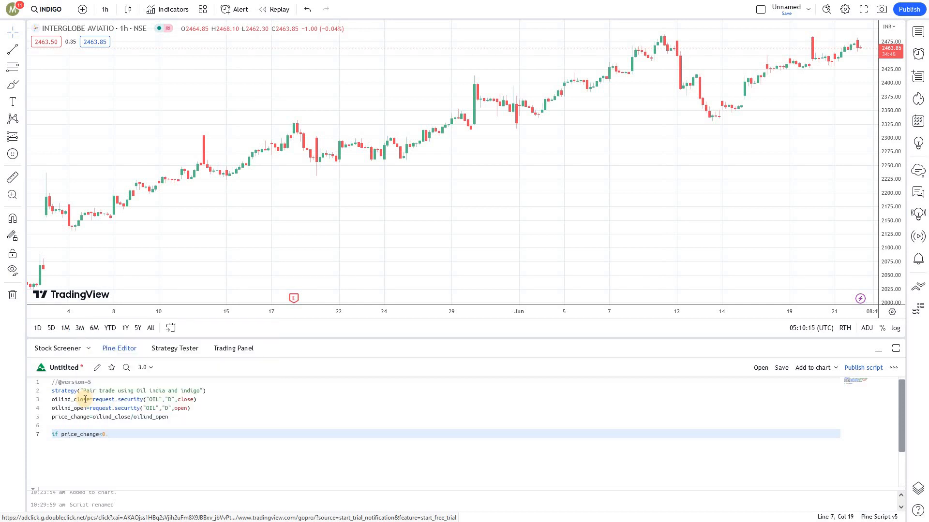
pyautogui.write('95')
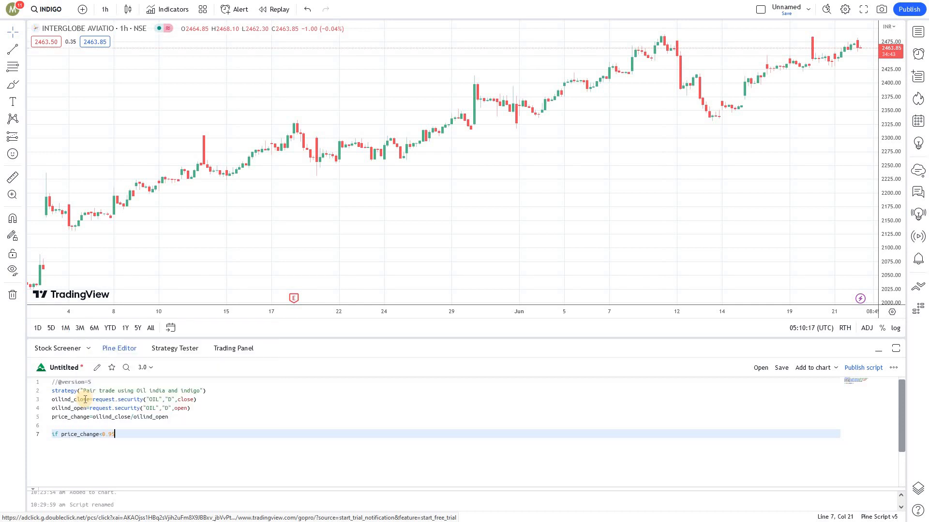
pyautogui.write('s')
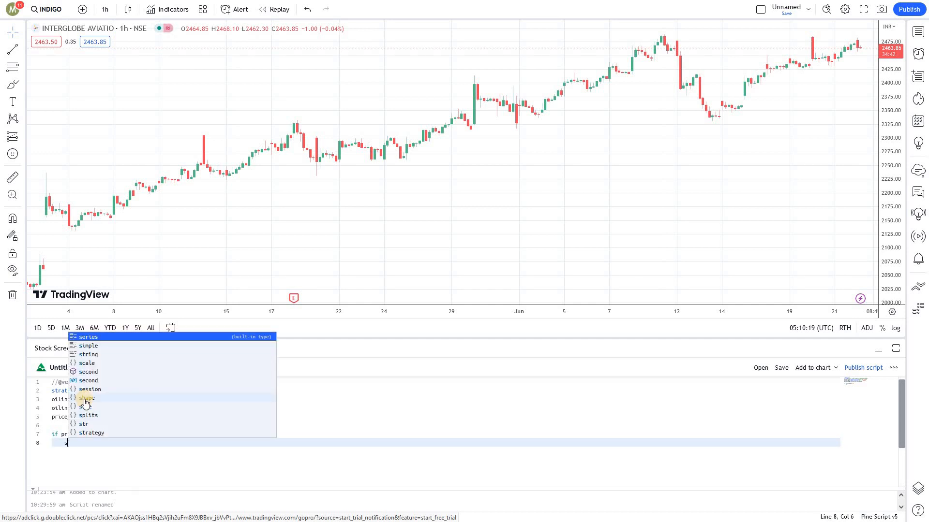
pyautogui.write('tra')
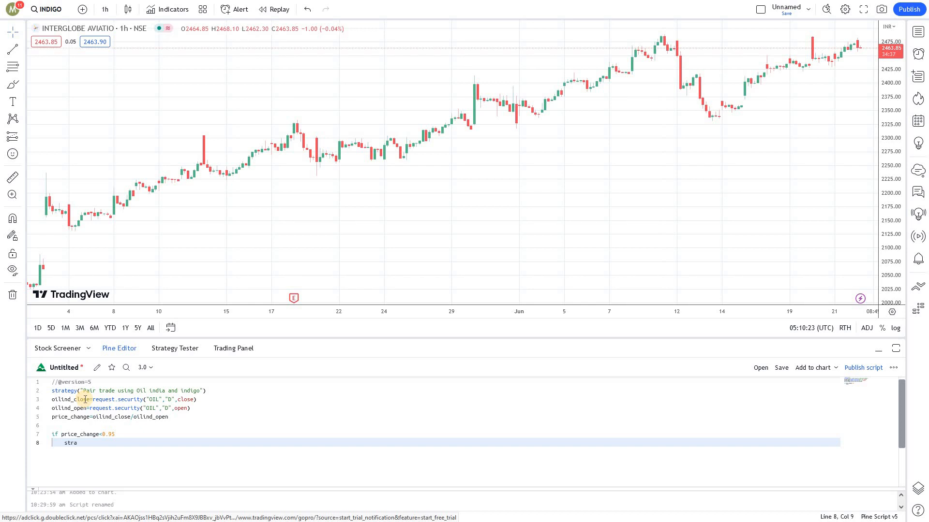
pyautogui.write('tegy')
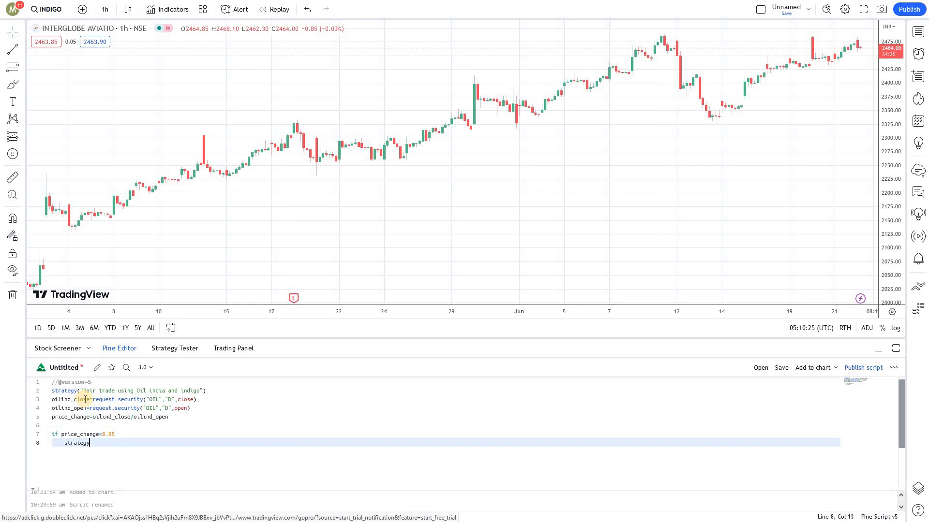
pyautogui.write('.entry()')
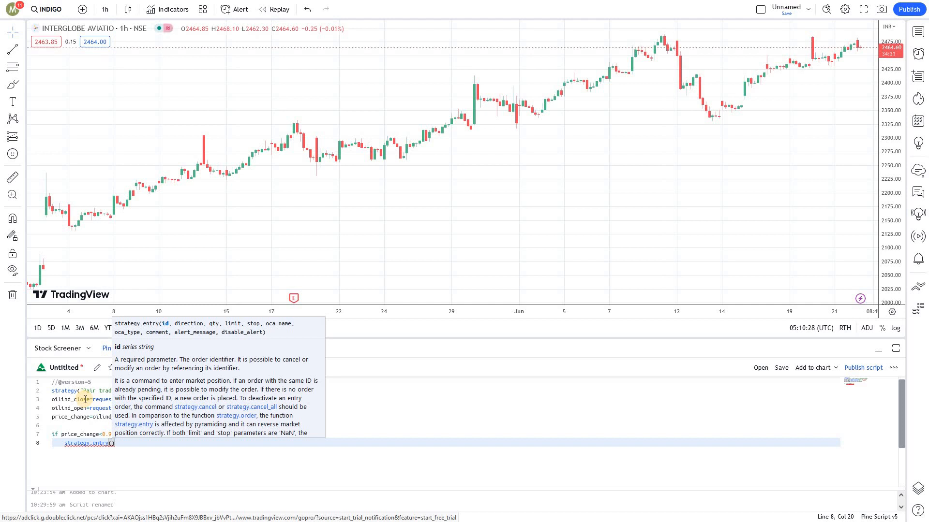
pyautogui.write('(')
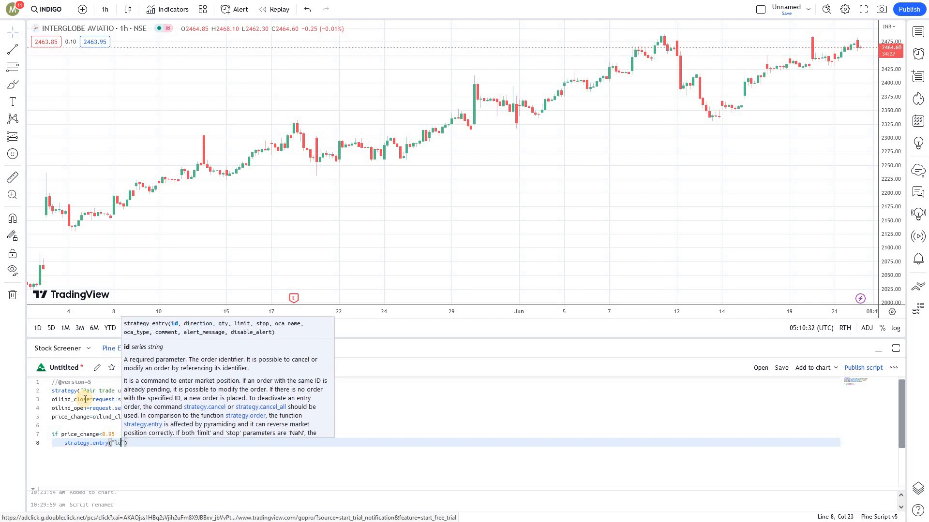
pyautogui.write('ong')
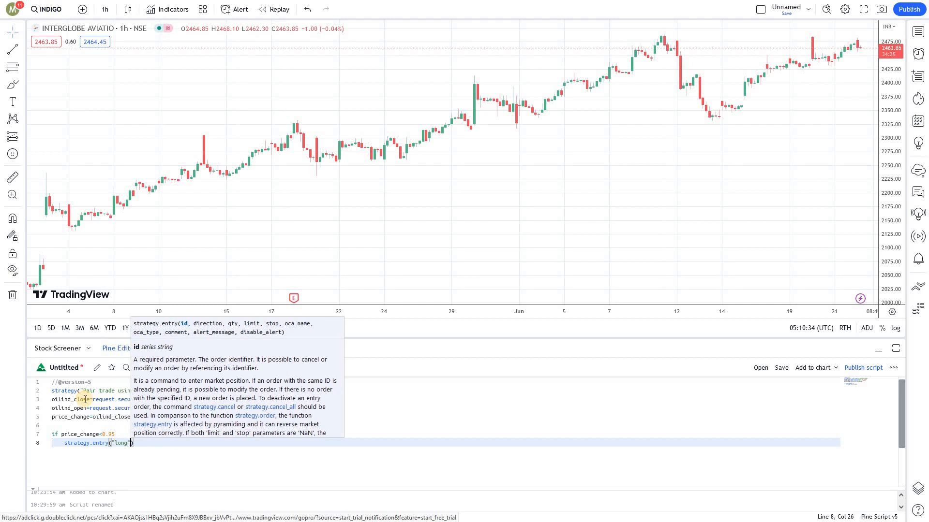
pyautogui.write('", strategy.long,')
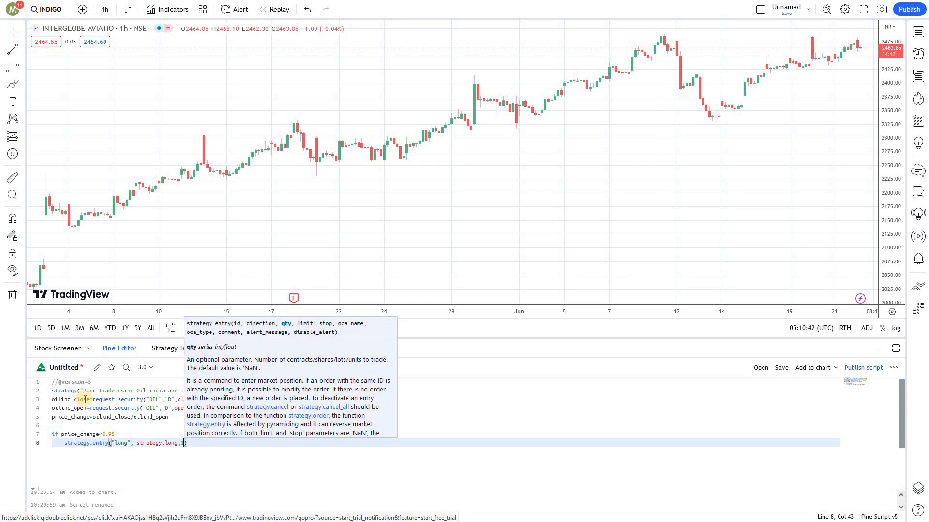
pyautogui.write('100')
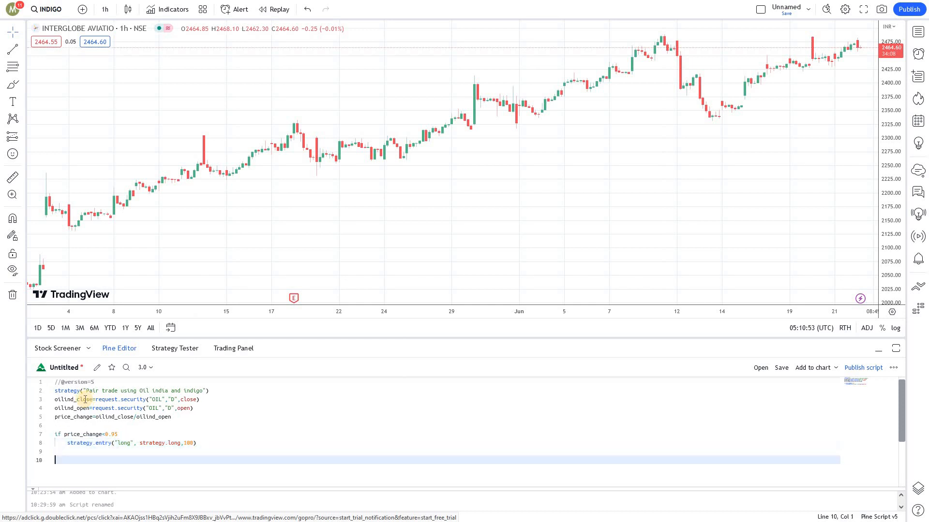
# Step: Add if price_change<1.05 then strategy.entry("short", strategy.short, 100)
pyautogui.write('if price_change<0')
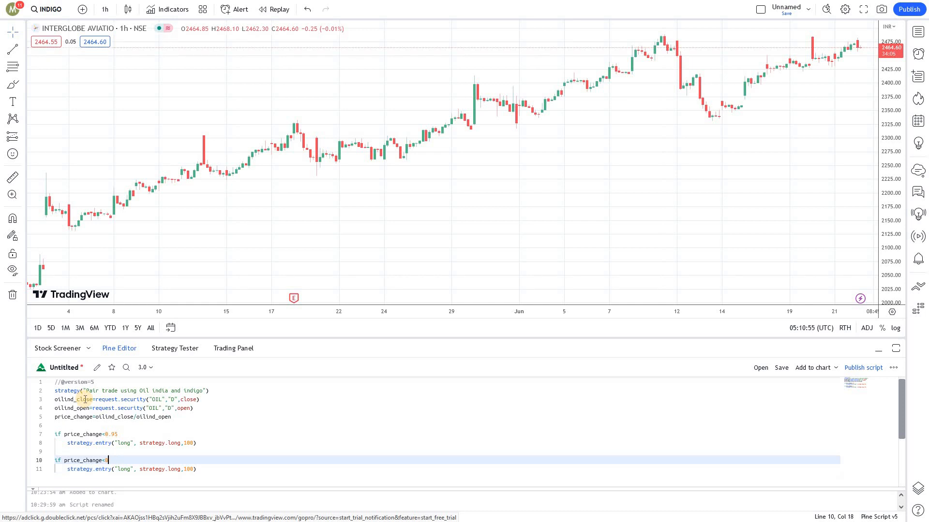
pyautogui.write('1.05')
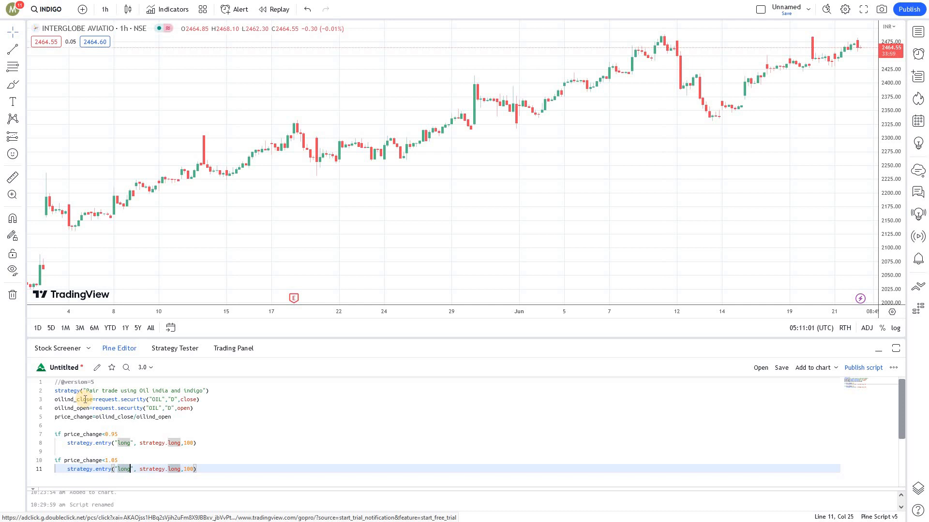
pyautogui.write('short')
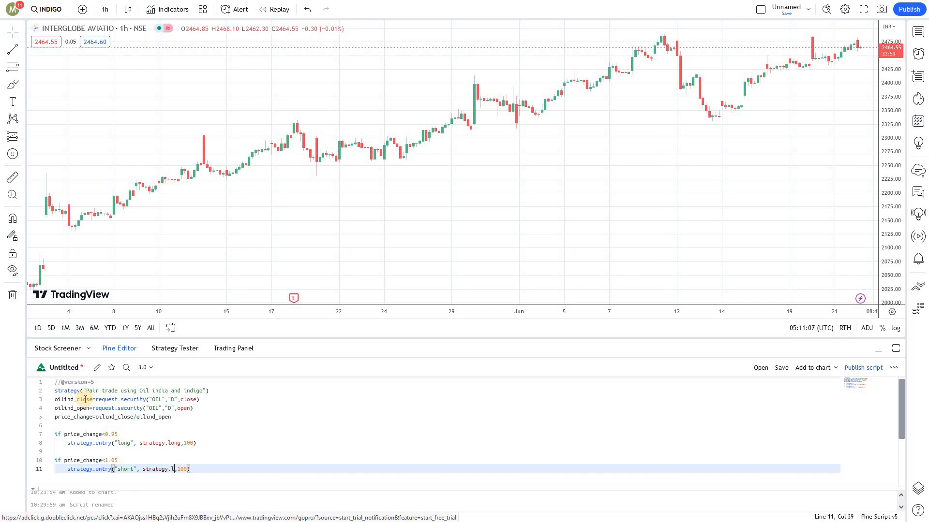
pyautogui.write('short')
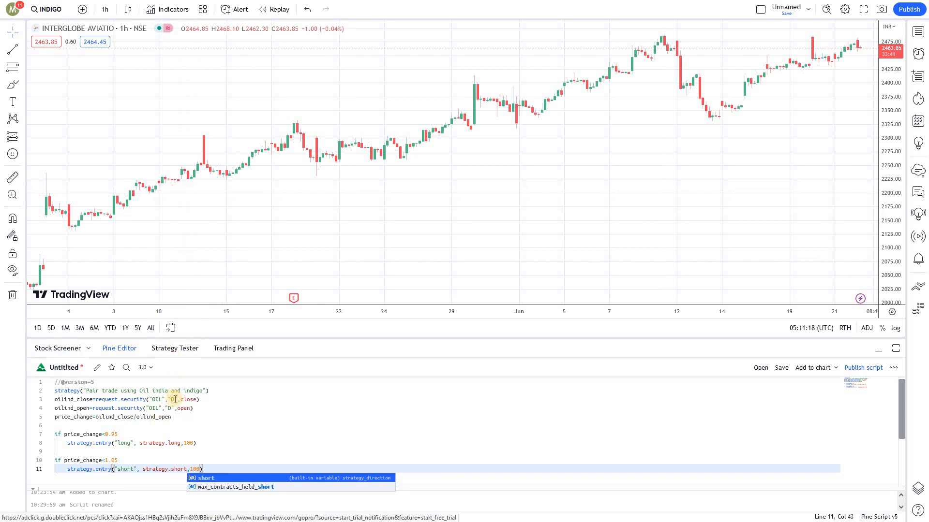
pyautogui.moveTo(270, 377)
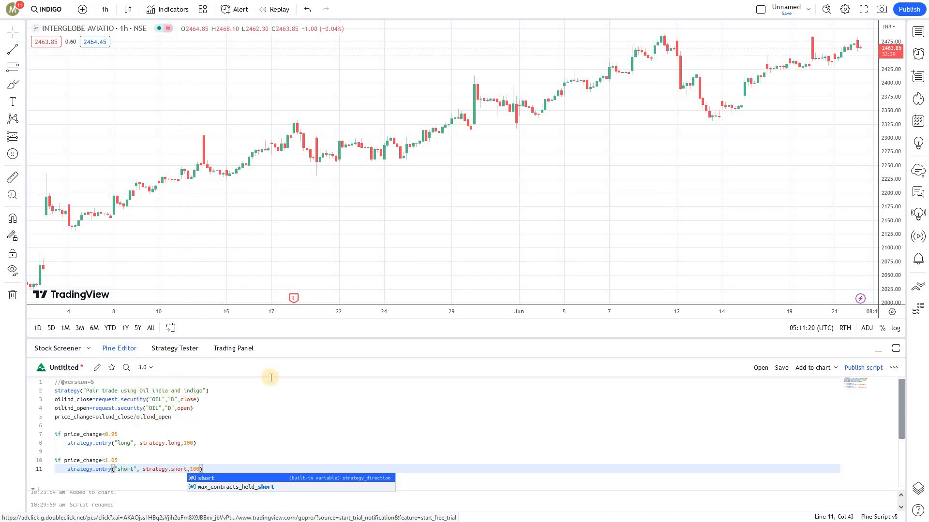
pyautogui.moveTo(319, 99)
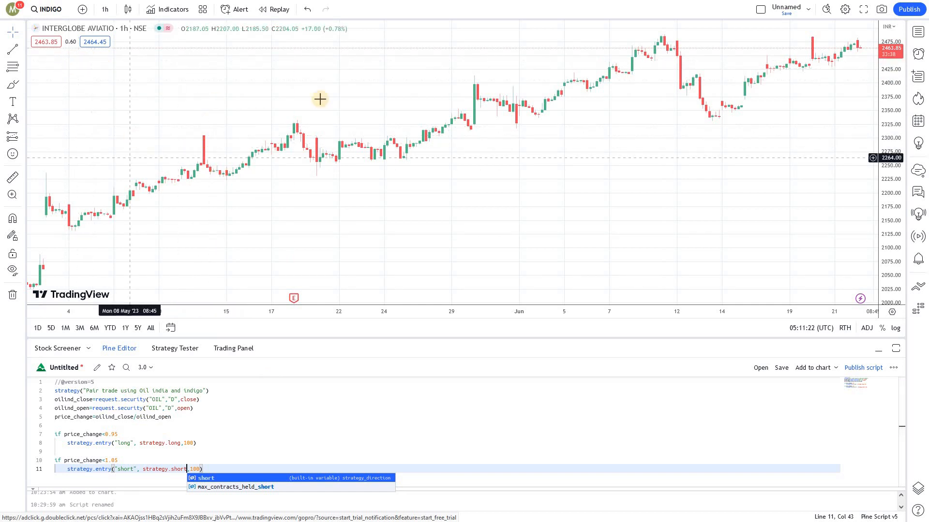
pyautogui.moveTo(311, 166)
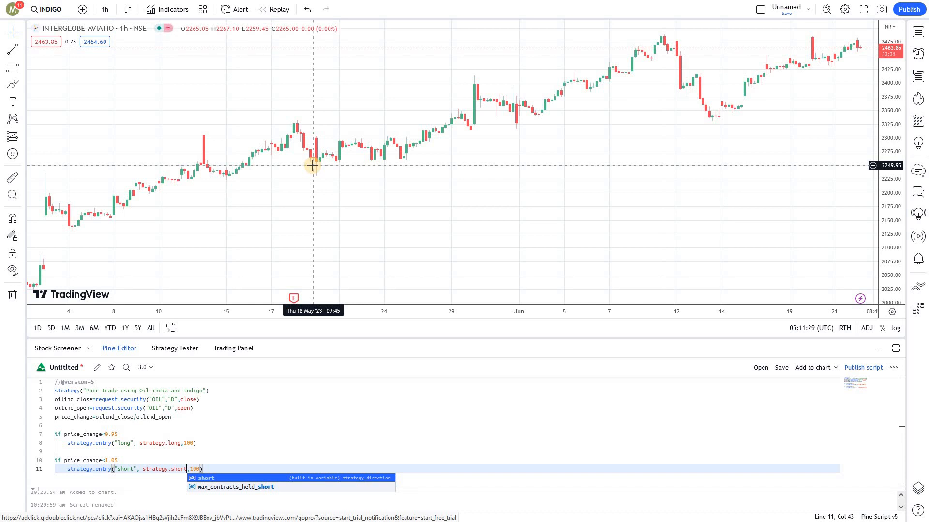
pyautogui.moveTo(229, 242)
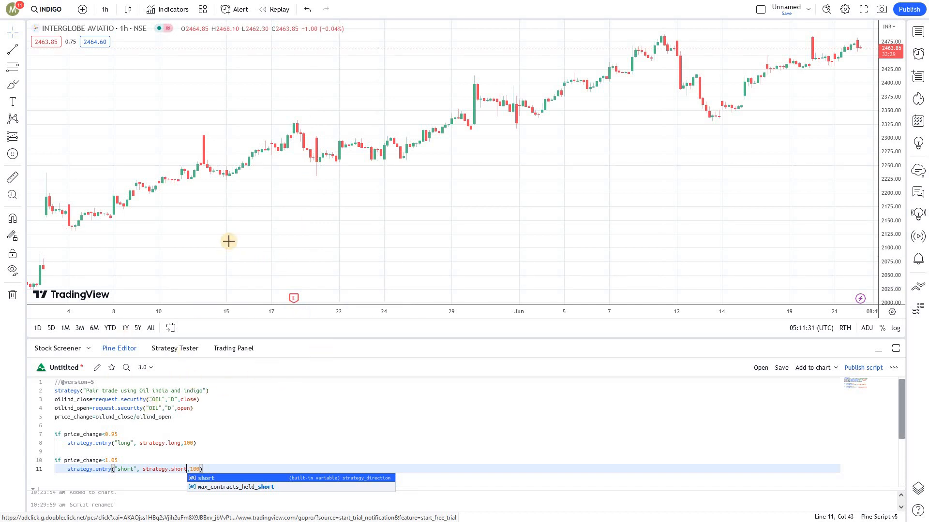
pyautogui.moveTo(309, 192)
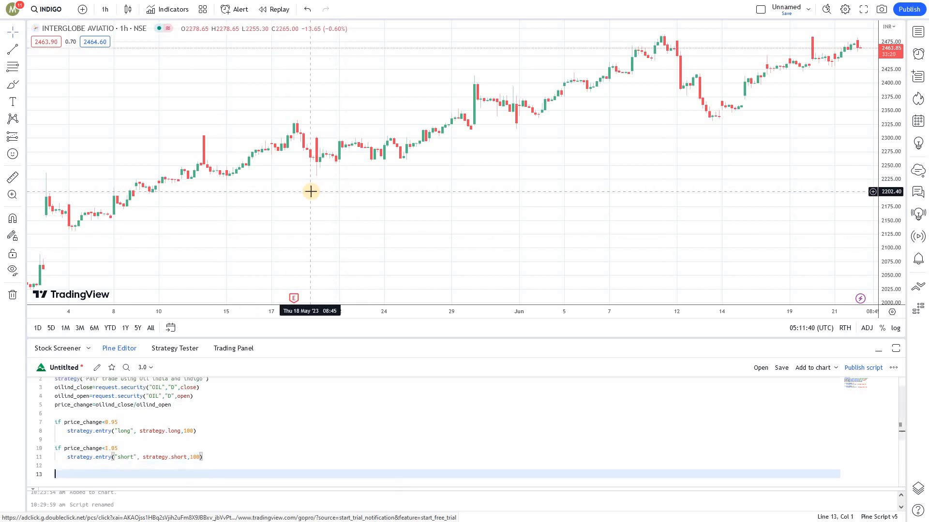
# Step: End the script with plot(price_change) and save it
pyautogui.write('plot')
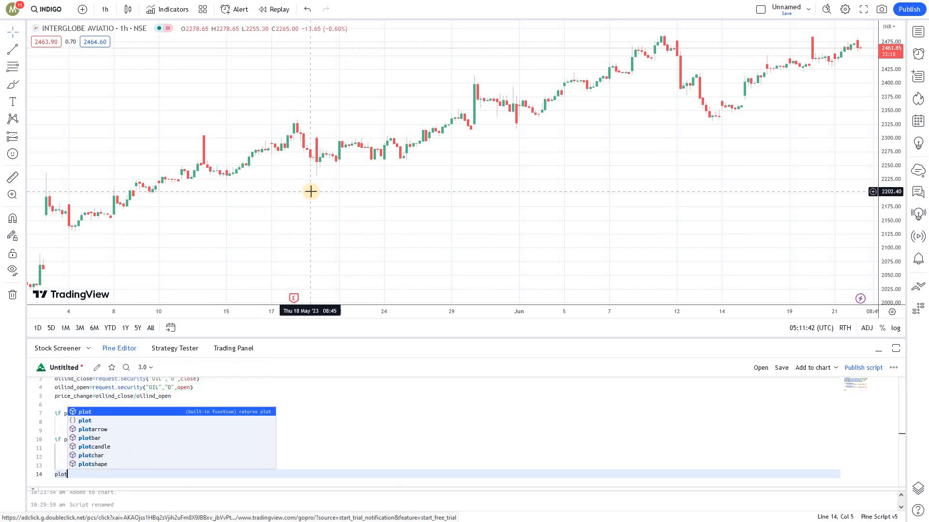
pyautogui.write('(')
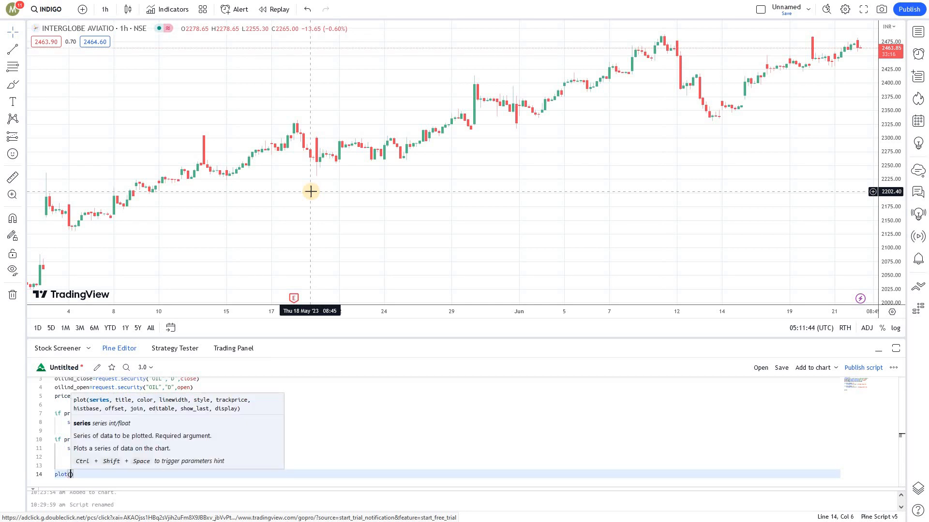
pyautogui.write('price_change')
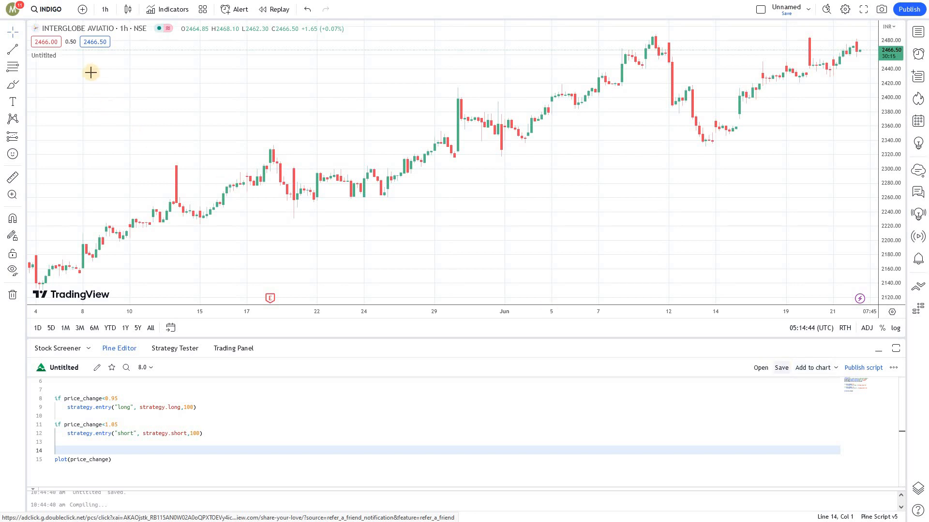
# Step: Set the INDIGO chart timeframe to 1 day to show the strategy's trades
pyautogui.click(104, 8)
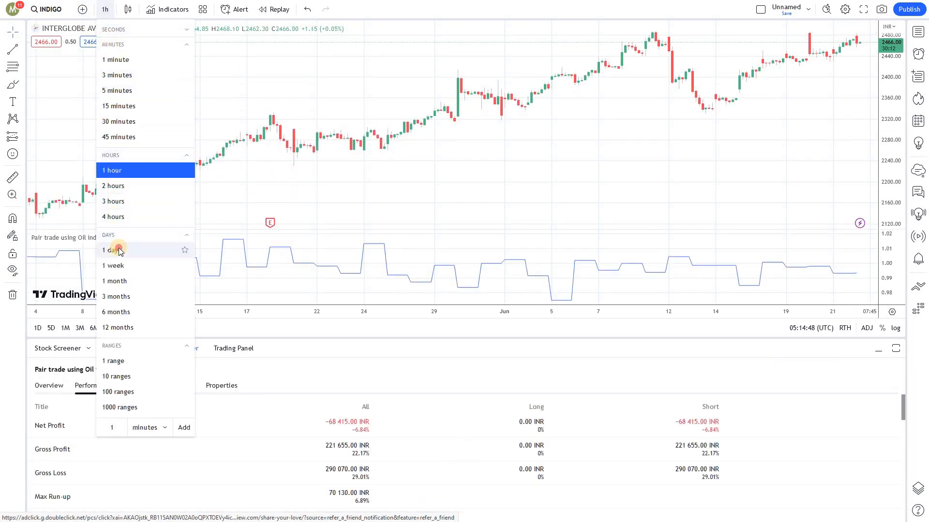
pyautogui.click(111, 250)
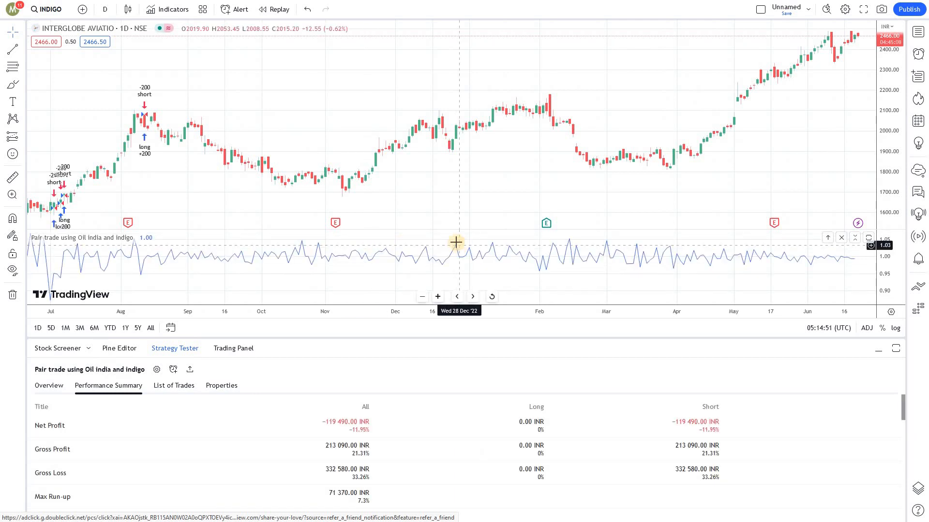
pyautogui.moveTo(225, 136)
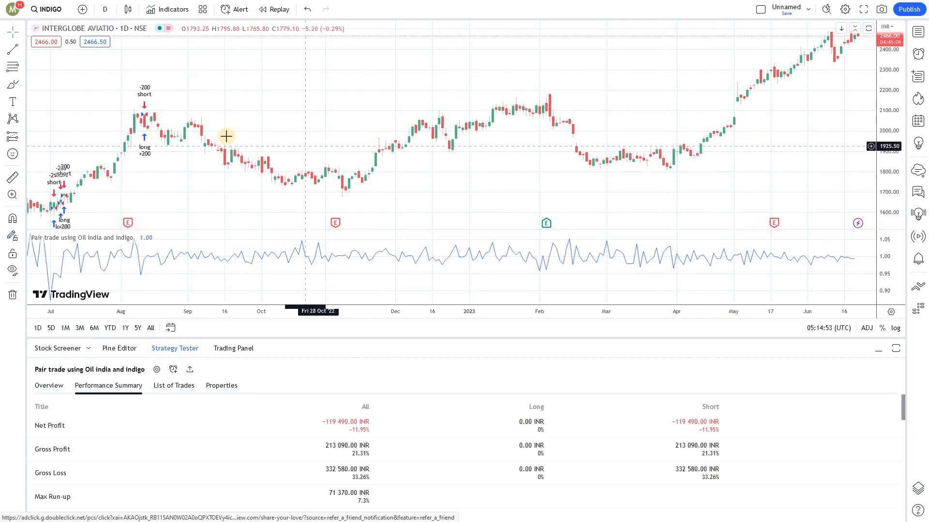
pyautogui.moveTo(636, 265)
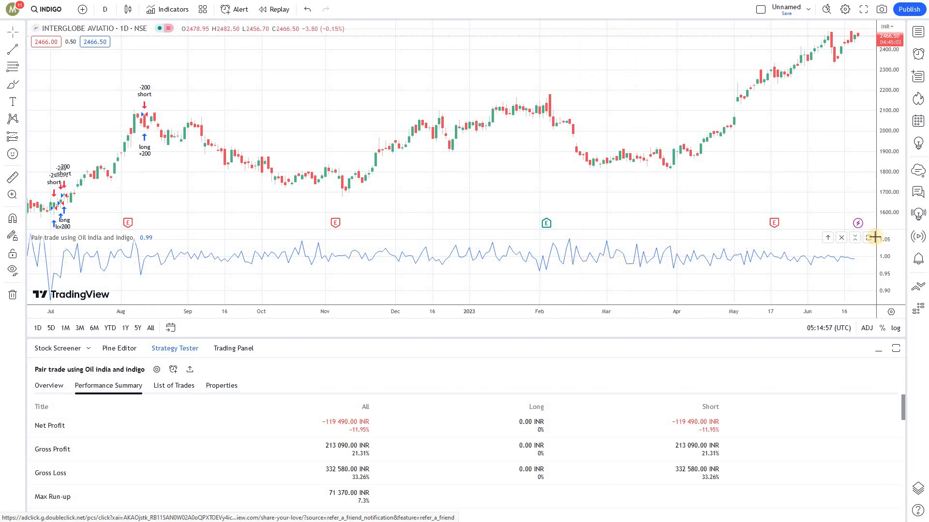
pyautogui.moveTo(567, 239)
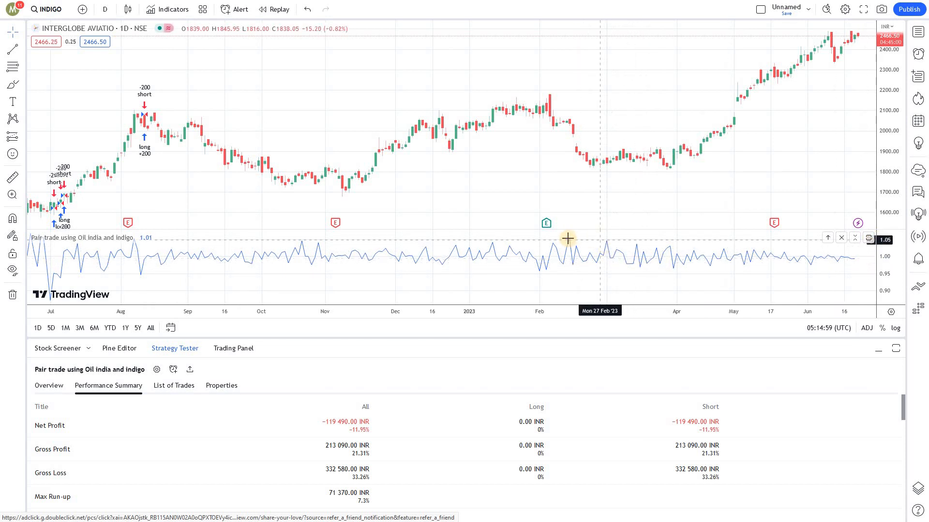
pyautogui.moveTo(567, 271)
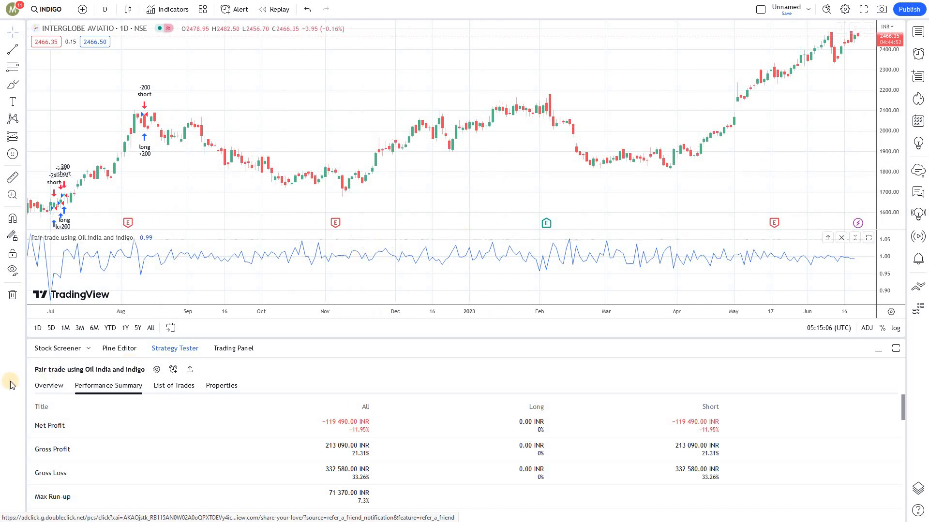
# Step: Show the Strategy Tester Overview with net profit, trade count and equity curve
pyautogui.click(49, 385)
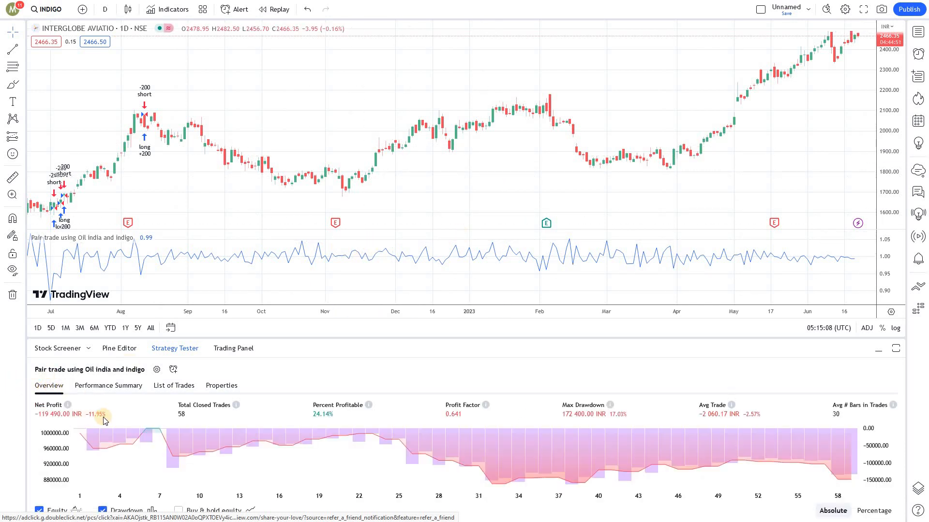